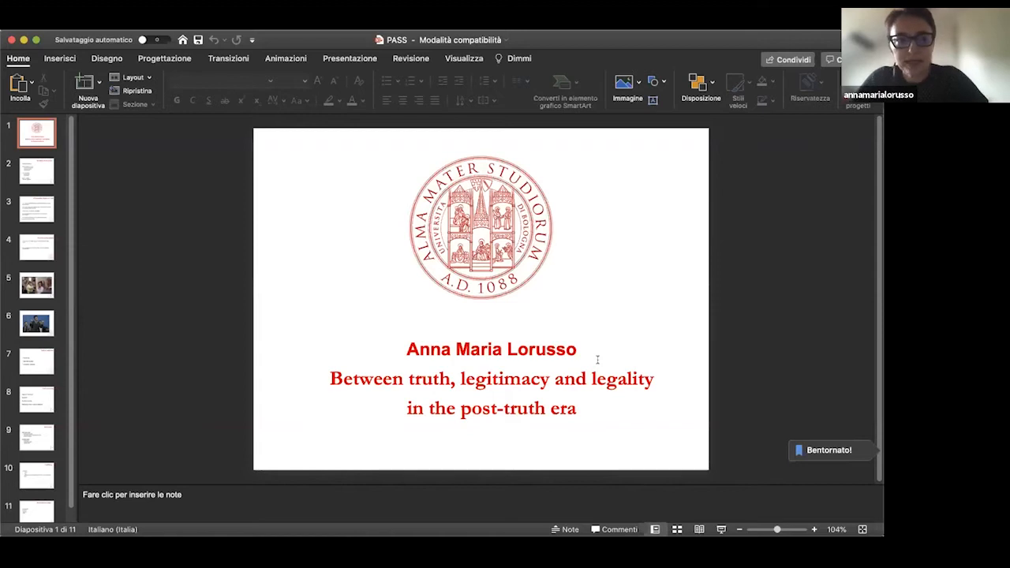
- Show slide 2, 'The points of my speech', listing the four numbered topics
click(36, 171)
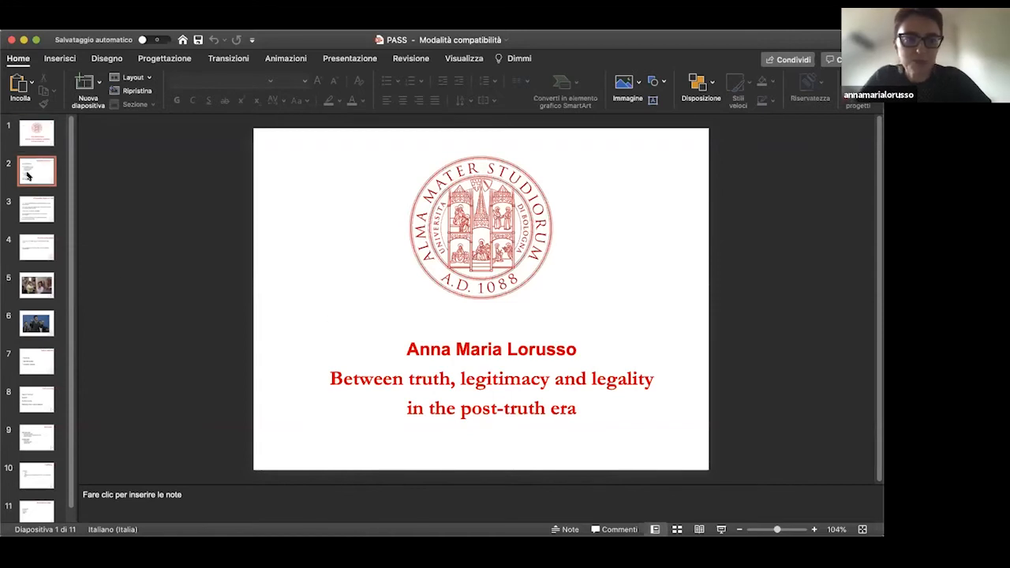
click(37, 170)
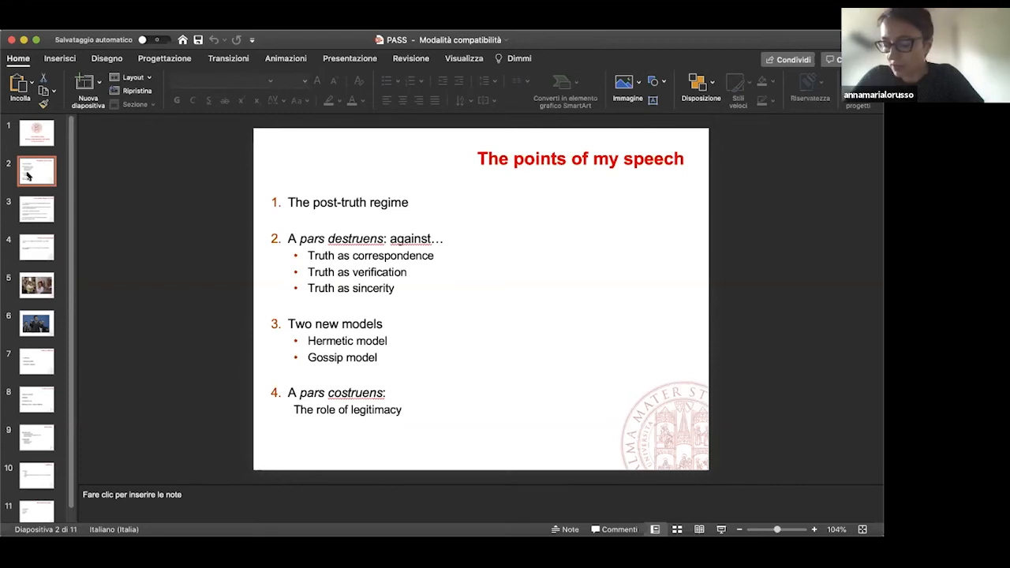
- Show slide 3, 'A Foucauldian Regime of Truth', with its five Foucault 1976 criteria
click(36, 208)
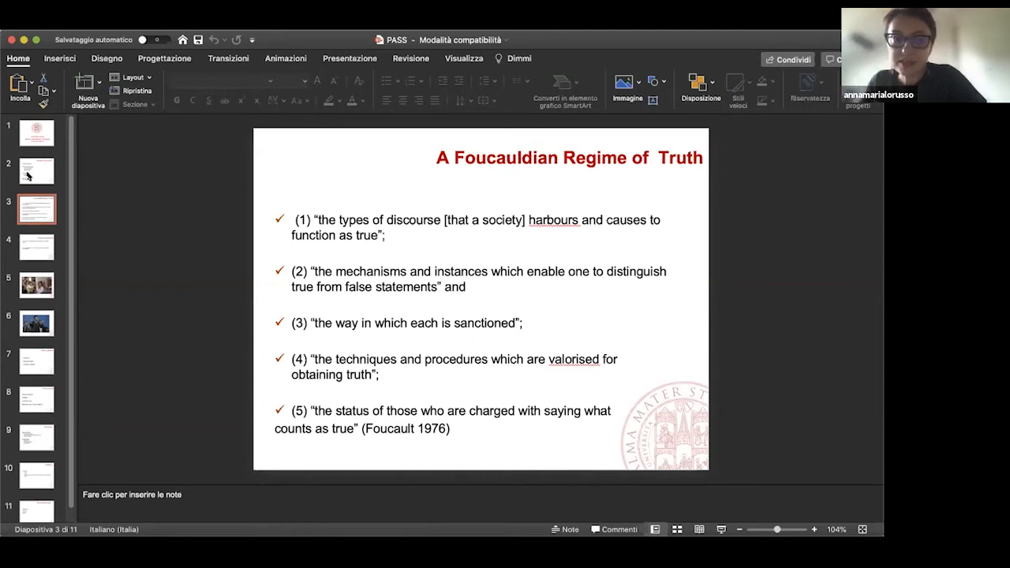
mouse_move(45, 246)
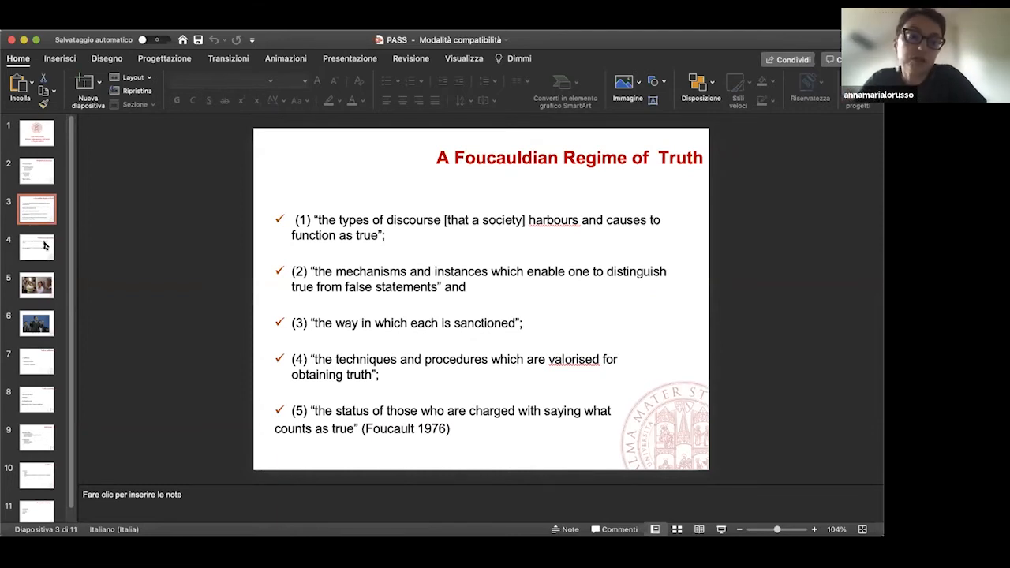
- Show slide 4, 'Truth as correspondence', with its two points on reality and access
click(35, 247)
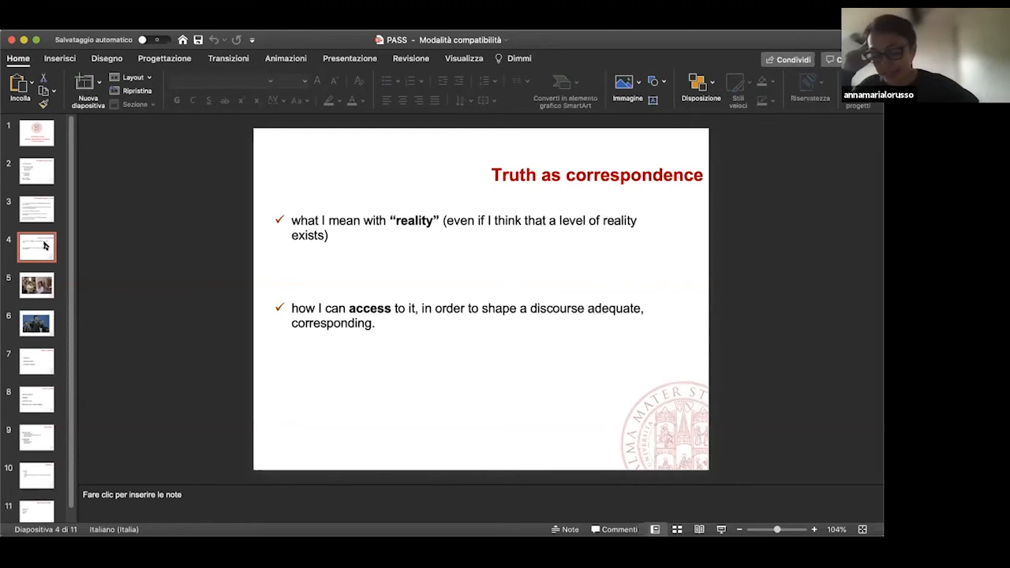
- Show slide 7, 'Truth as verification', with its three checkmark bullets
click(35, 322)
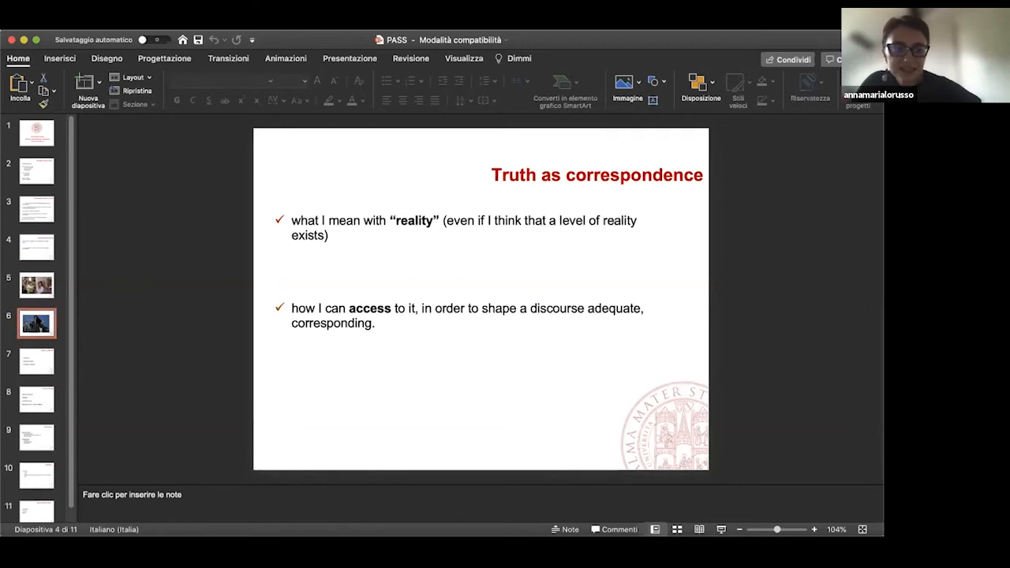
click(36, 322)
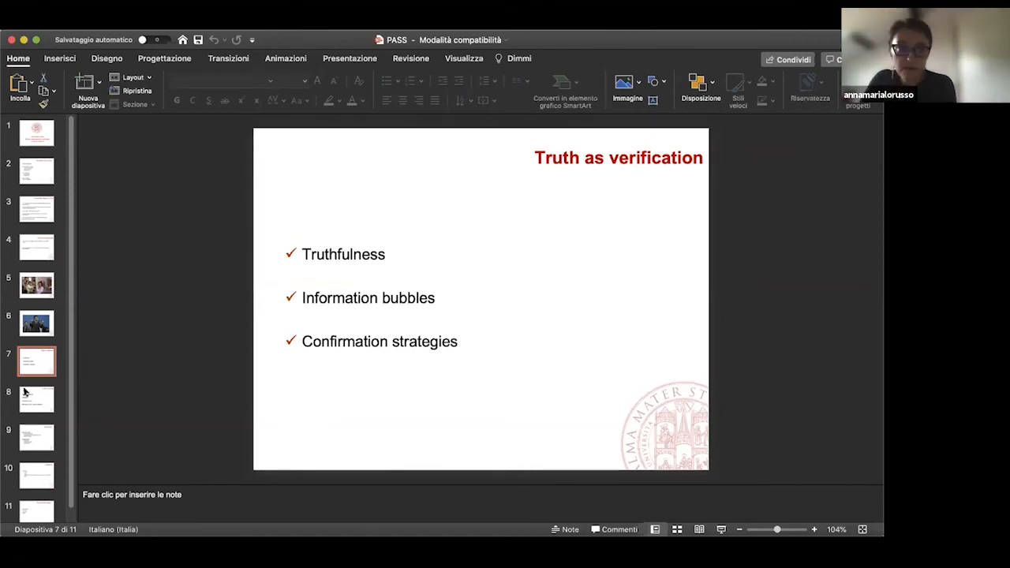
- Show slide 8, 'Truth as sincerity', ending 'Sincerity is no more a criterion'
click(35, 398)
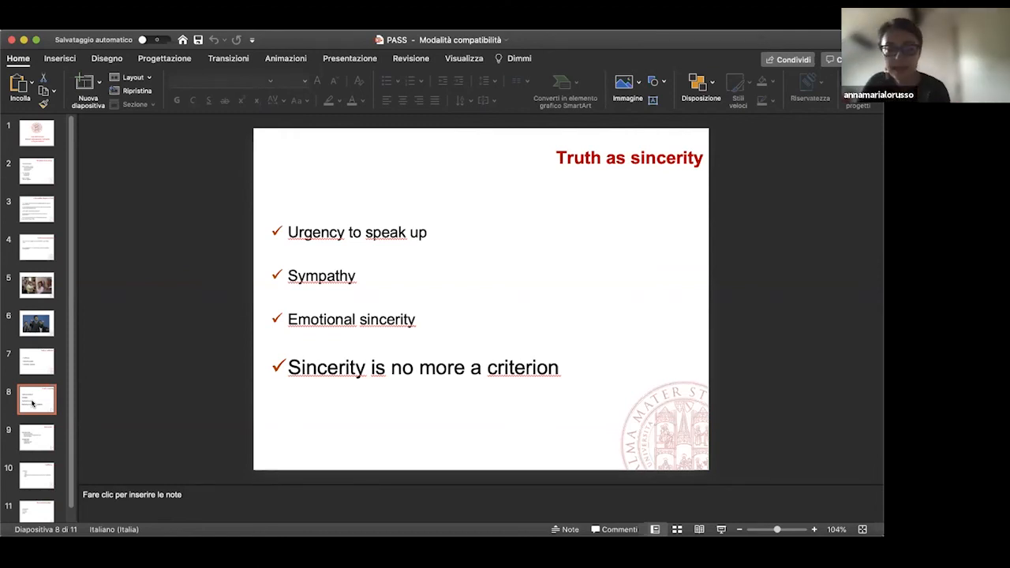
- Show slide 9 'New models', then slide 10 'Legitimacy' on norms, rules and adequacy
click(35, 436)
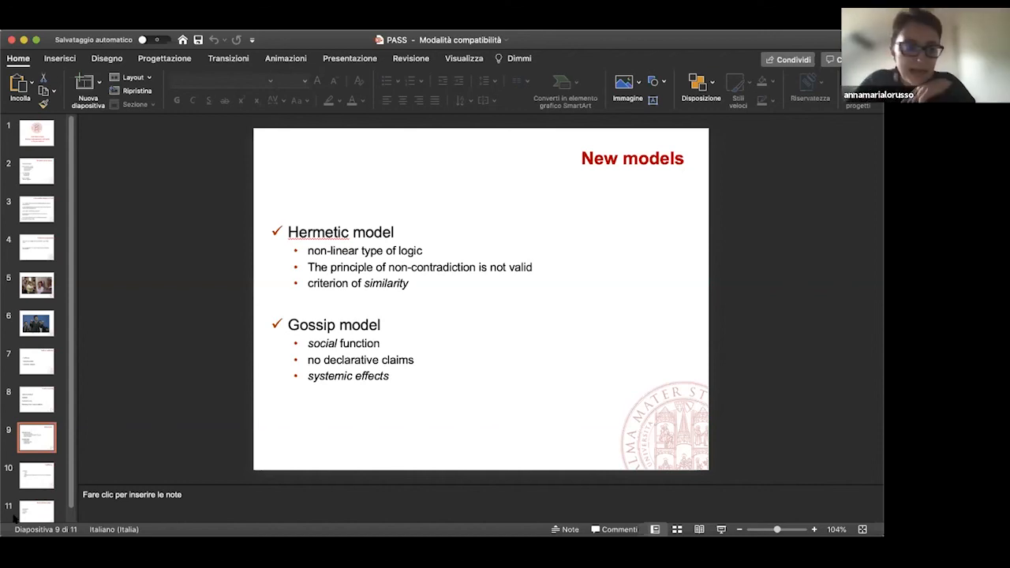
click(35, 474)
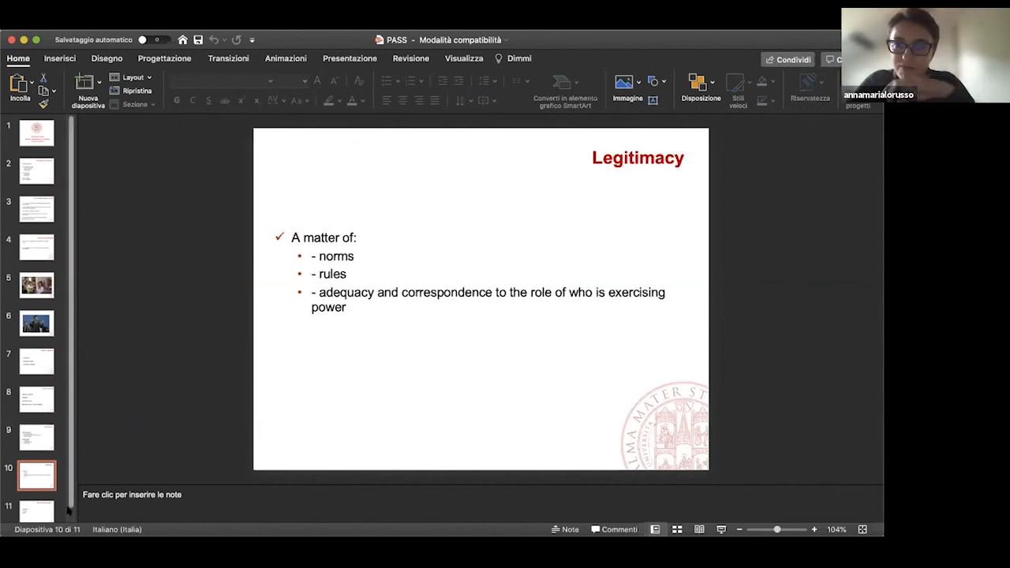